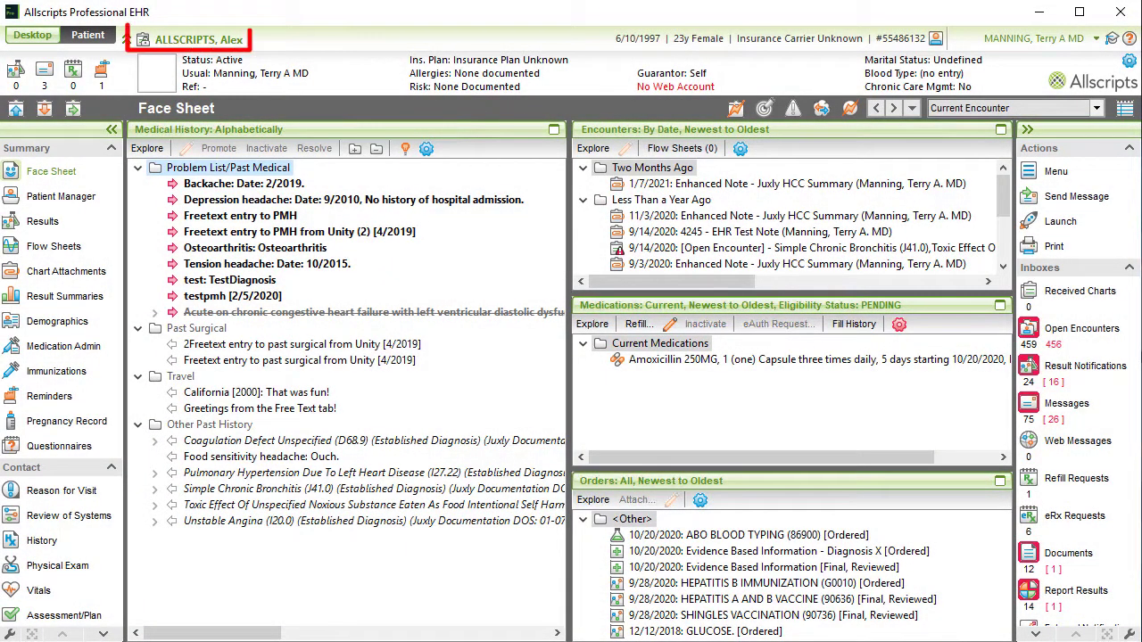
# Step: Launch XM Fax for the current patient from ChartViewer's Print/Fax dropdown
pyautogui.click(1061, 220)
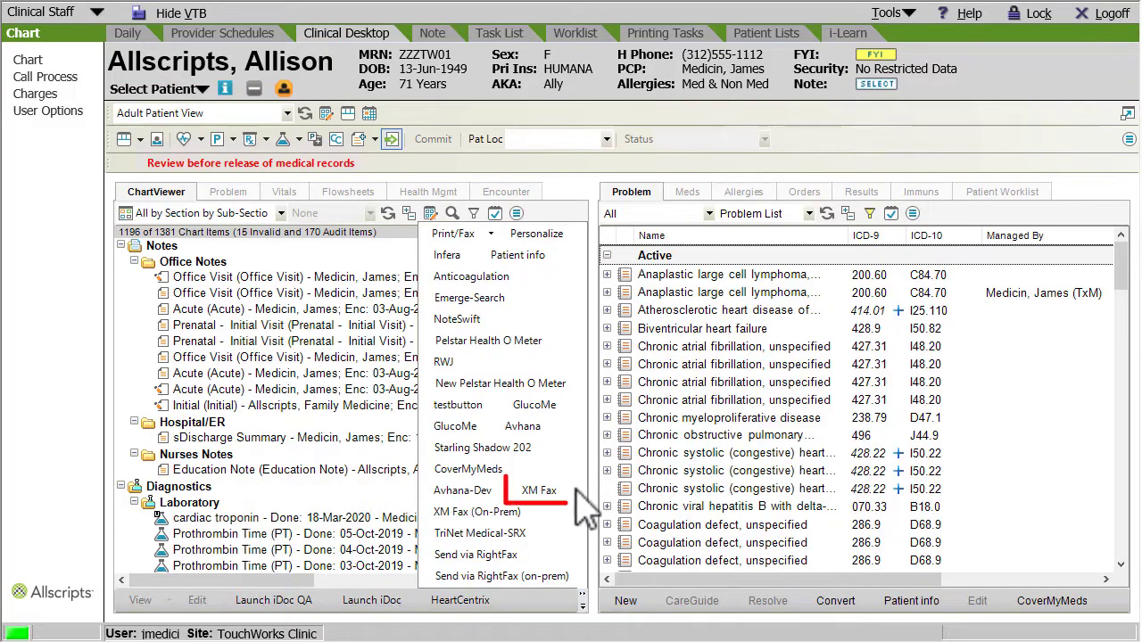
pyautogui.click(539, 491)
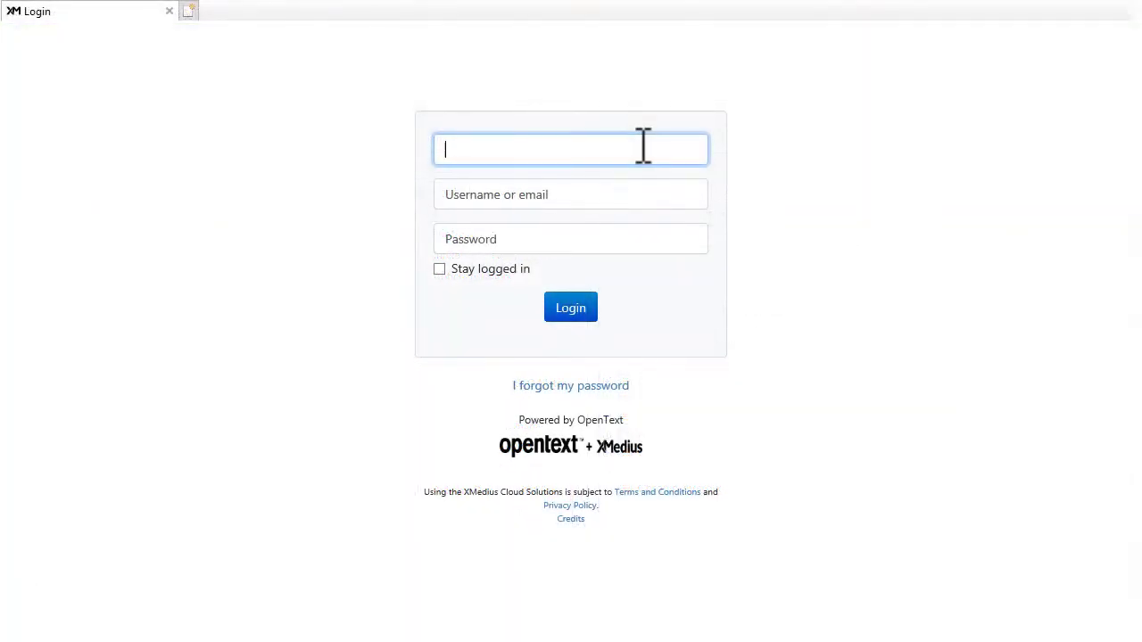
pyautogui.write('Touchworks Clinic')
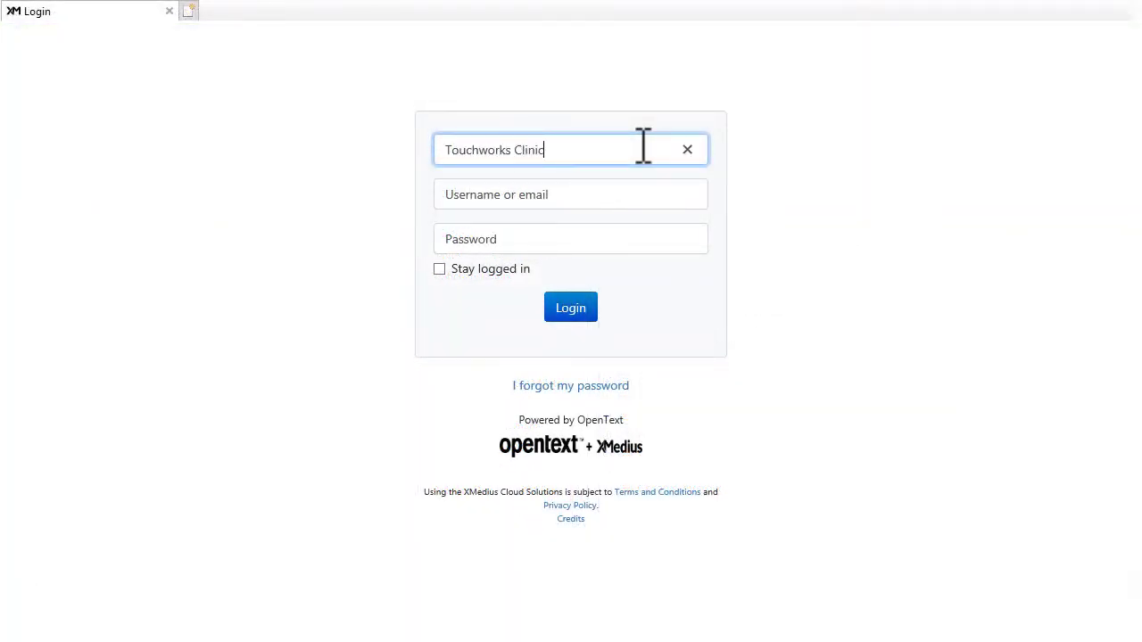
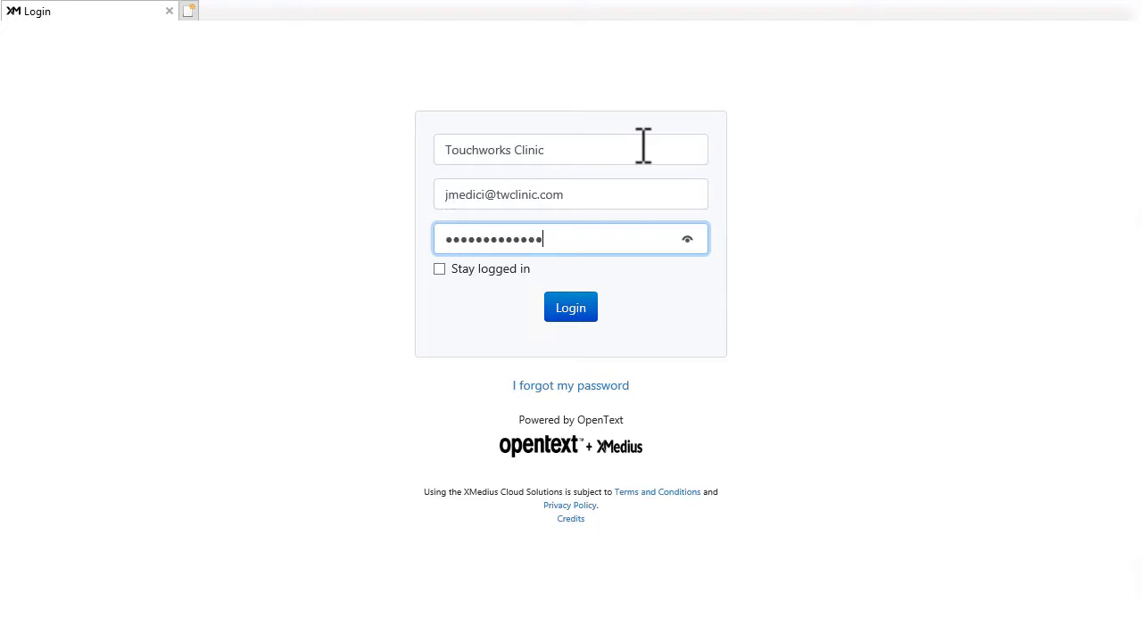
pyautogui.click(570, 307)
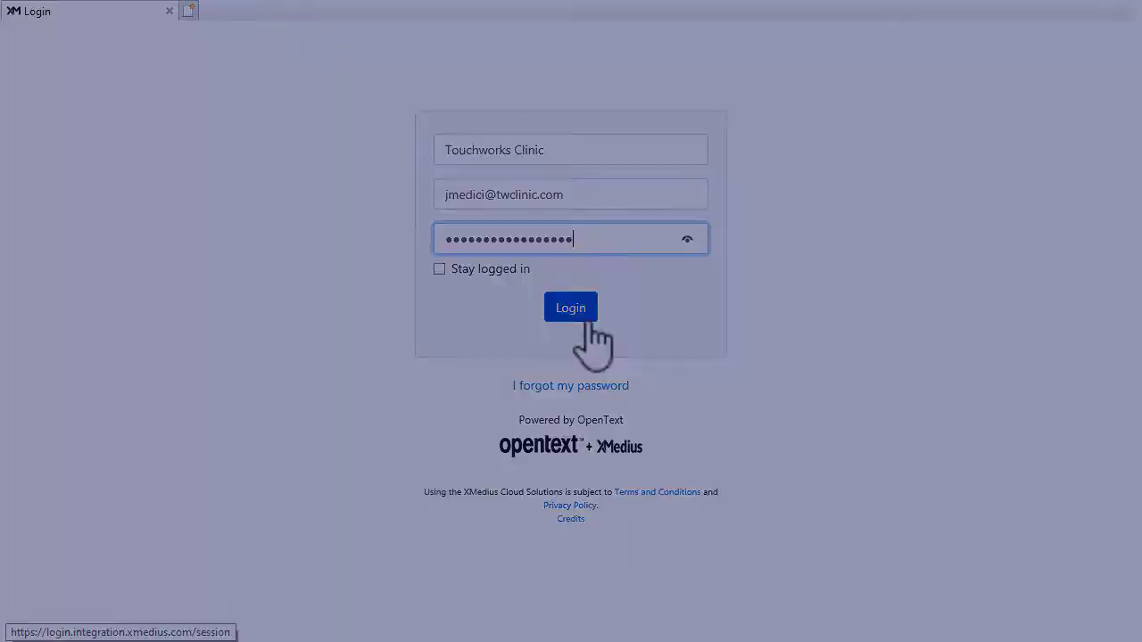
pyautogui.click(571, 307)
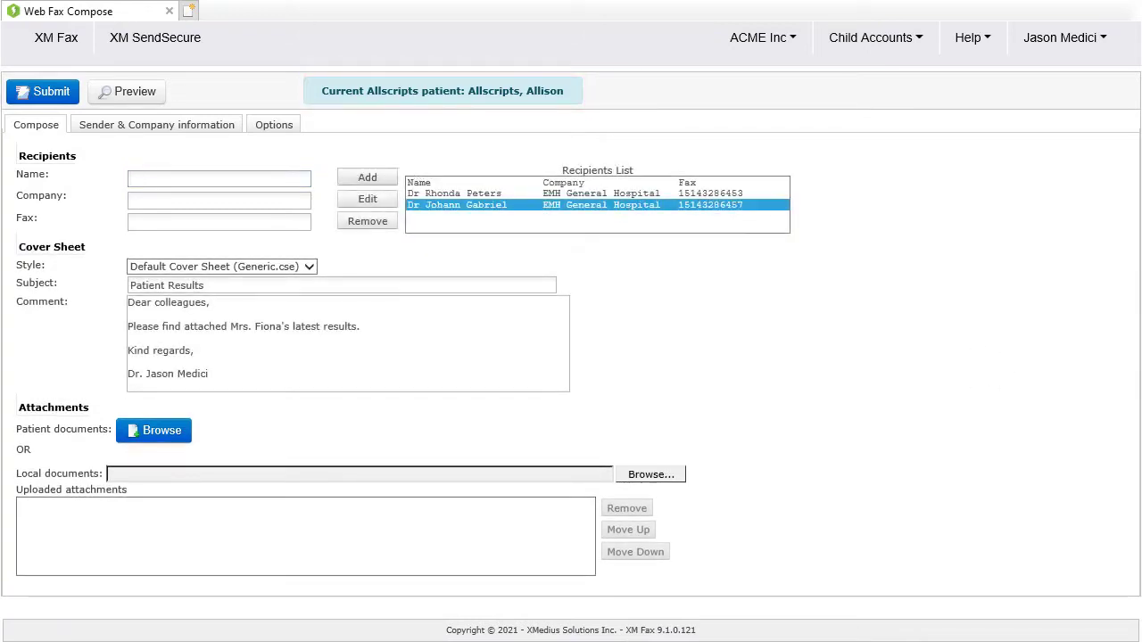
# Step: Browse this patient's documents for attaching to the fax
pyautogui.click(153, 430)
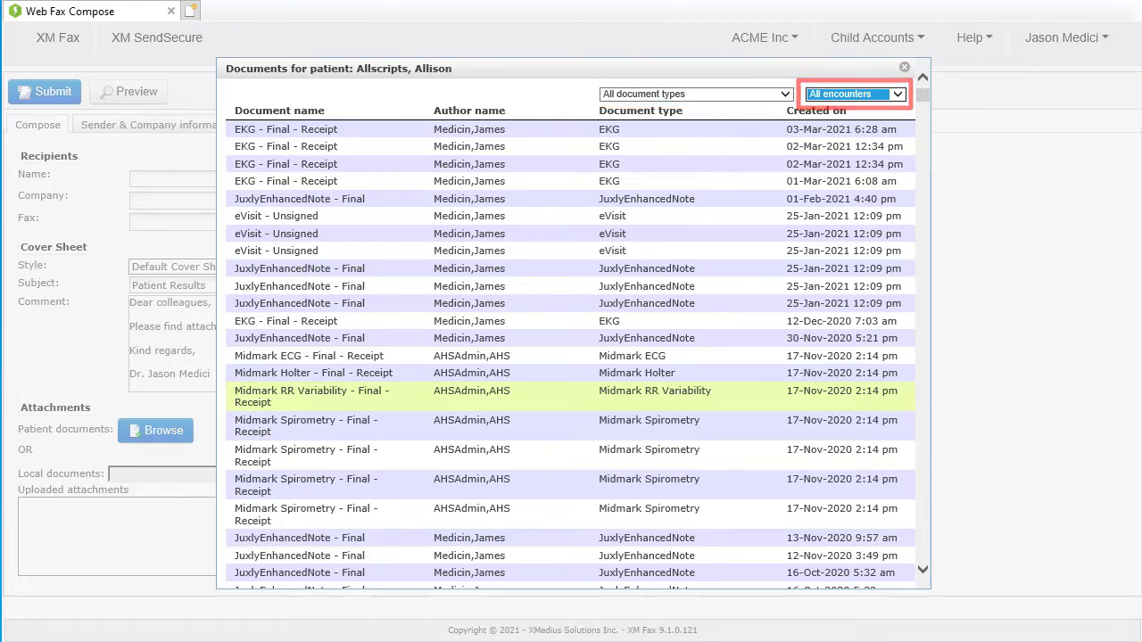
# Step: Attach JuxlyEnhancedNote - Final.pdf to the fax
pyautogui.click(695, 94)
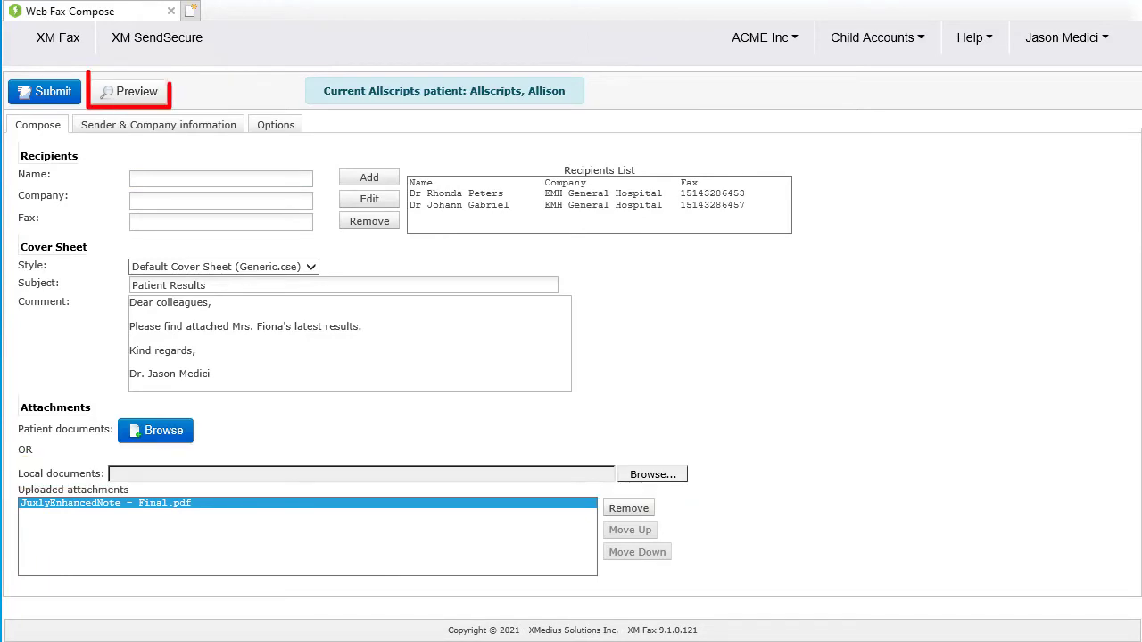
# Step: Preview the fax with its cover sheet and submit it for delivery
pyautogui.click(129, 91)
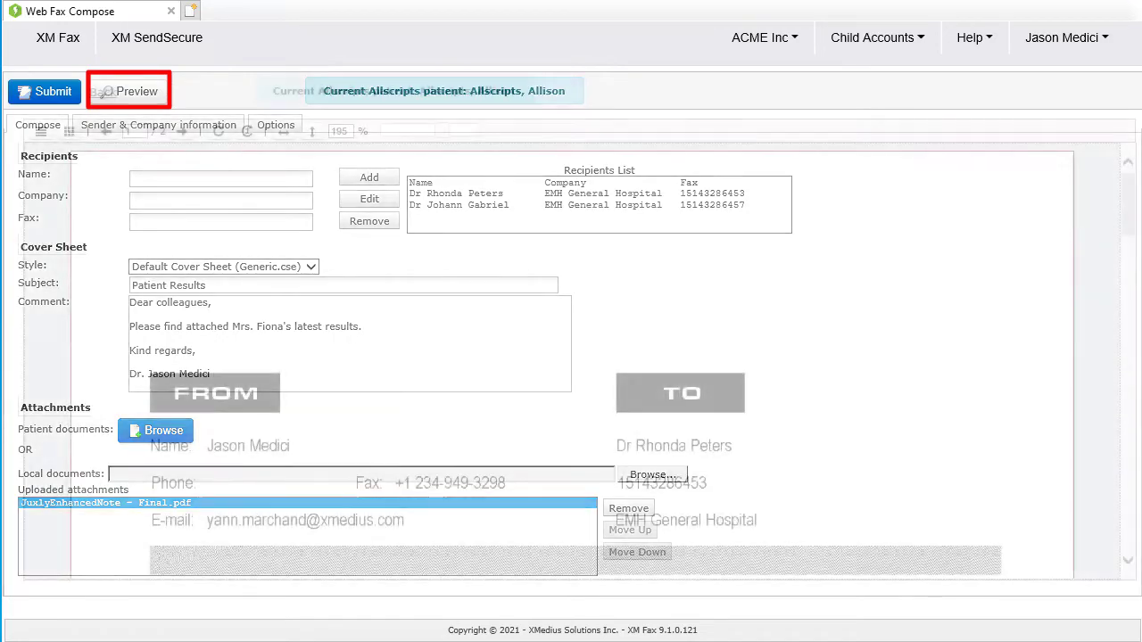
pyautogui.click(128, 91)
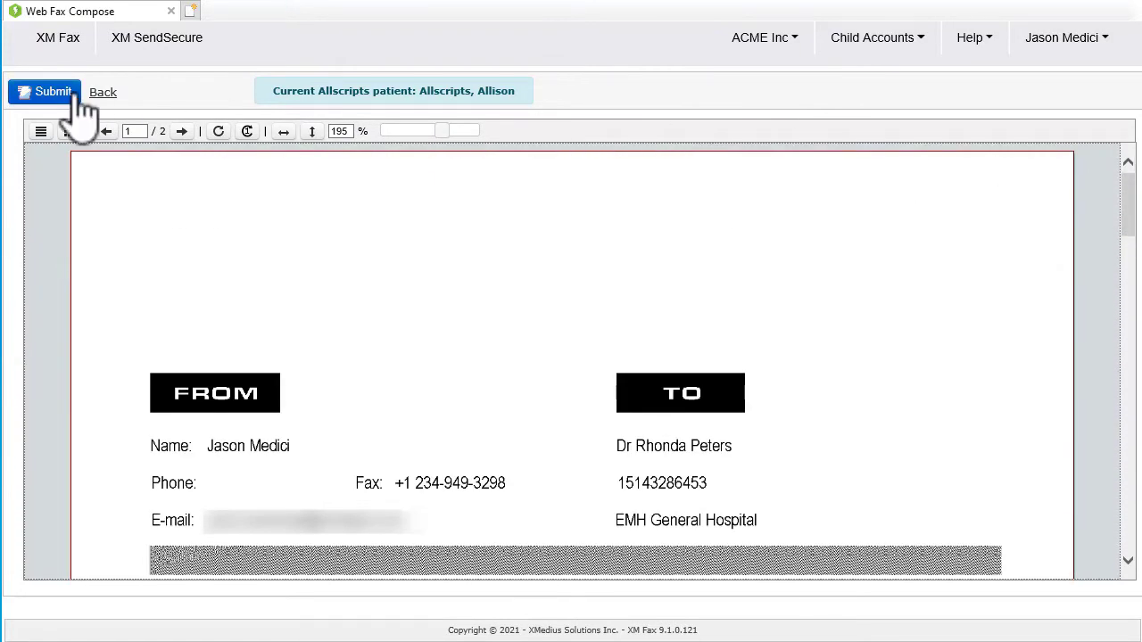
pyautogui.click(45, 92)
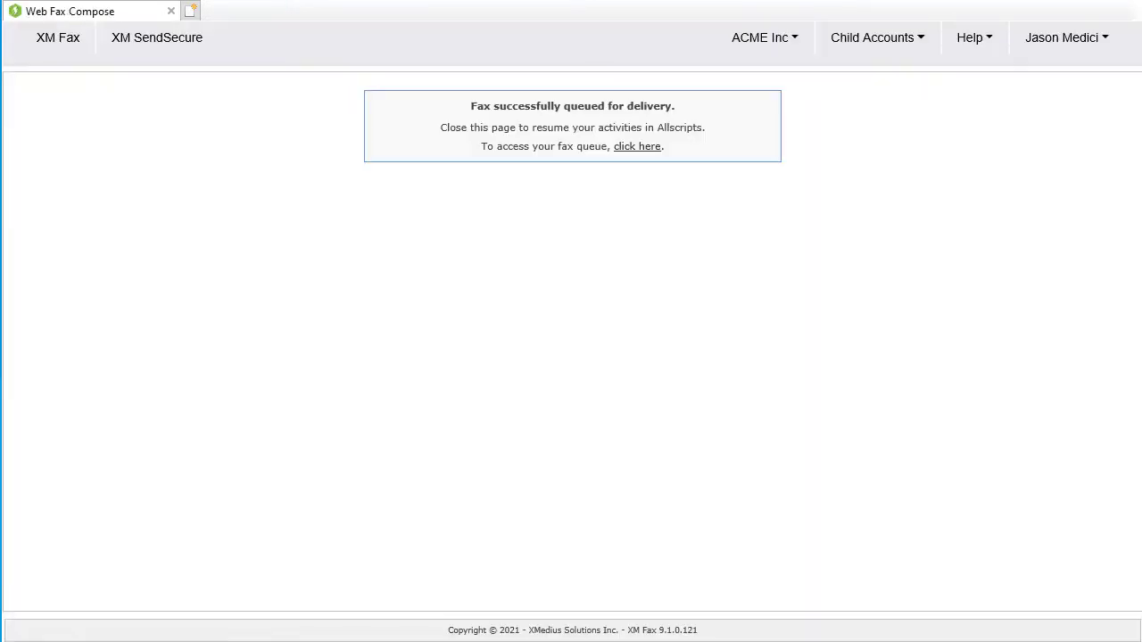